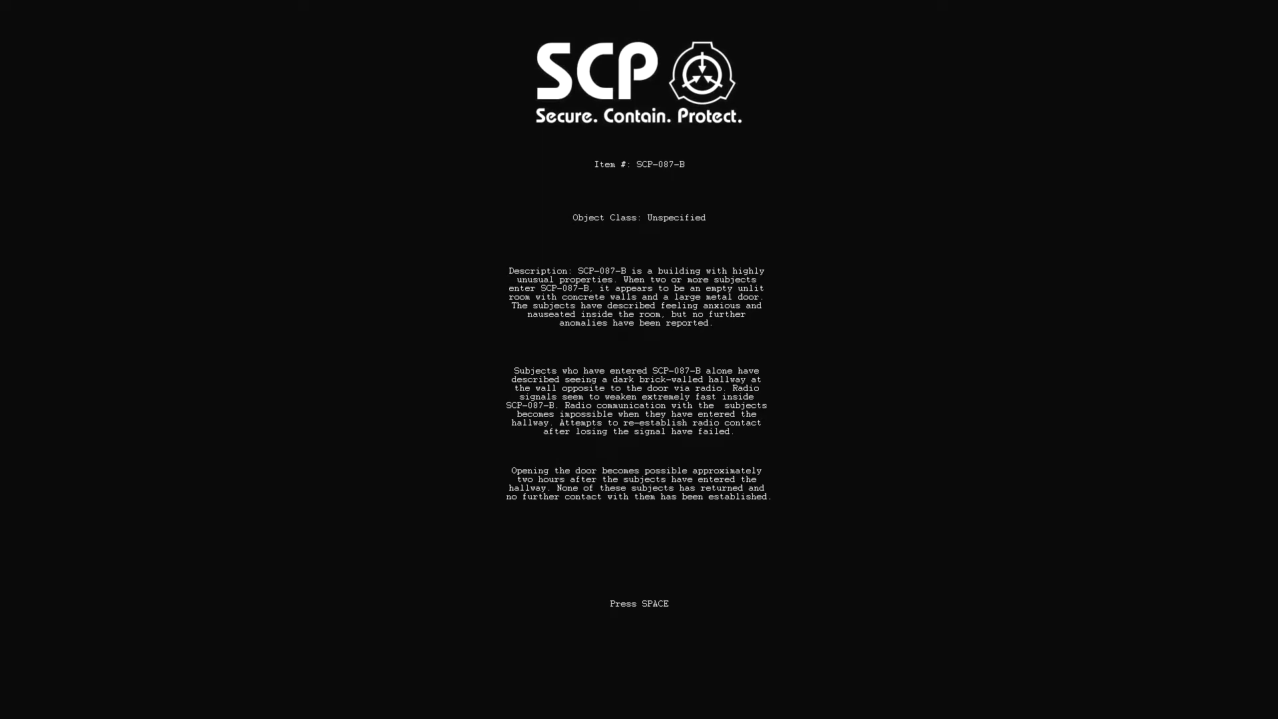
Step: Dismiss the SCP-087-B intro document and start the game on Floor 1
key("space")
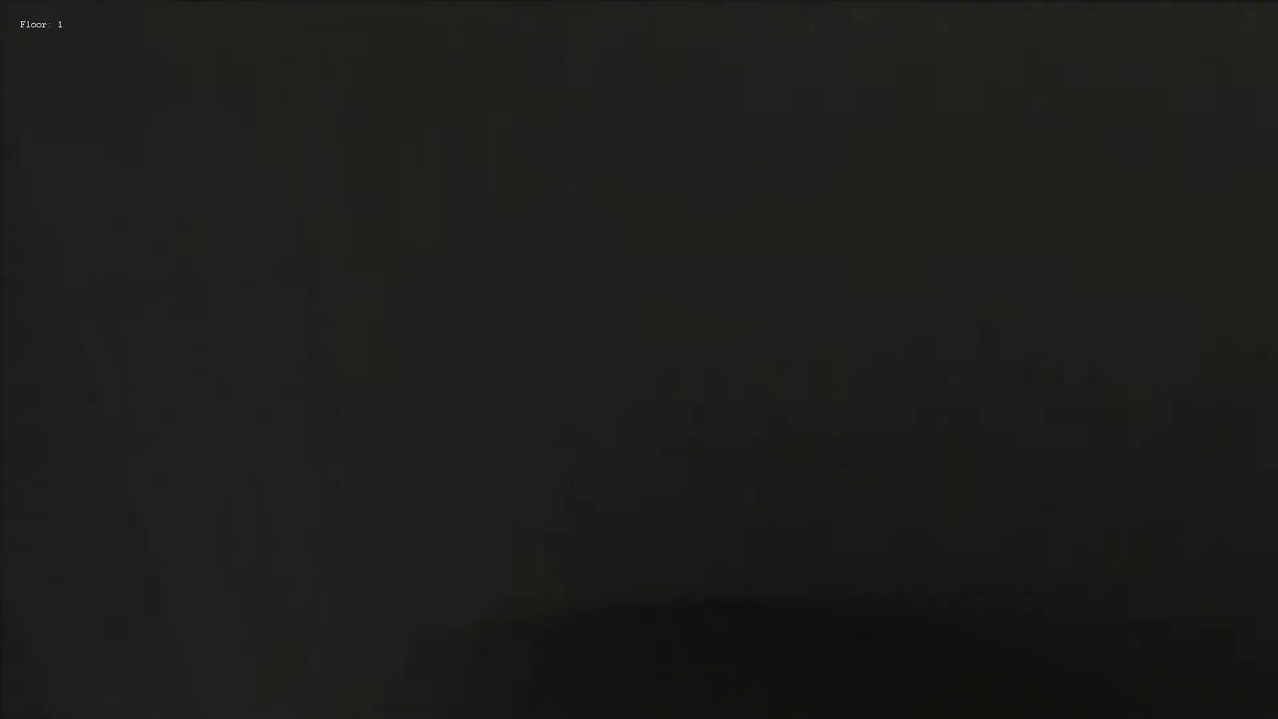